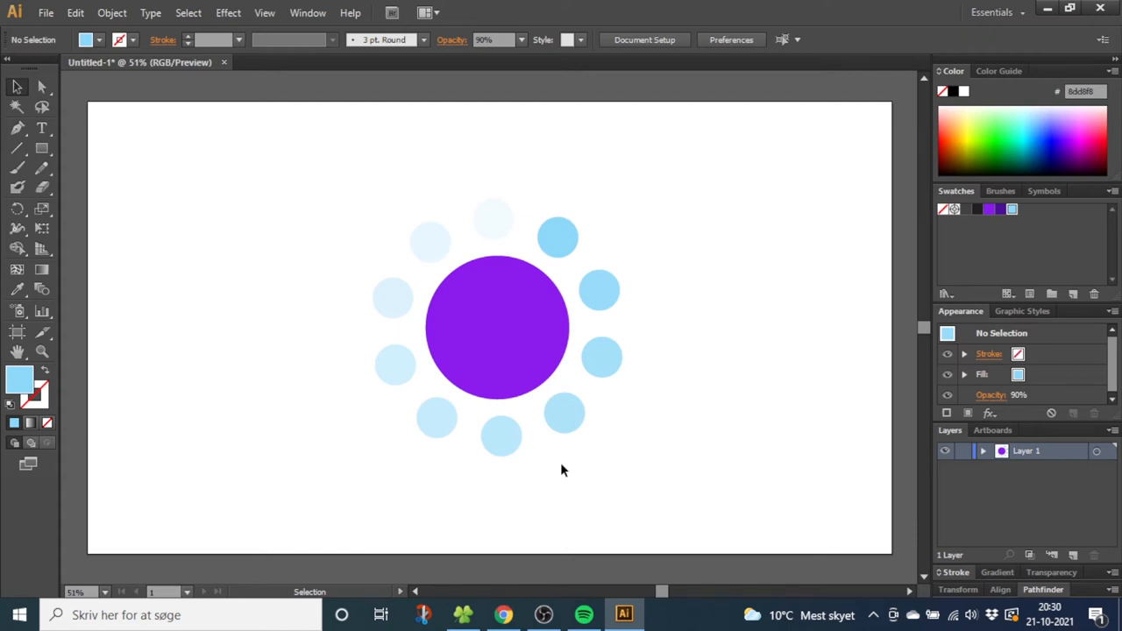
mouse_move(604, 202)
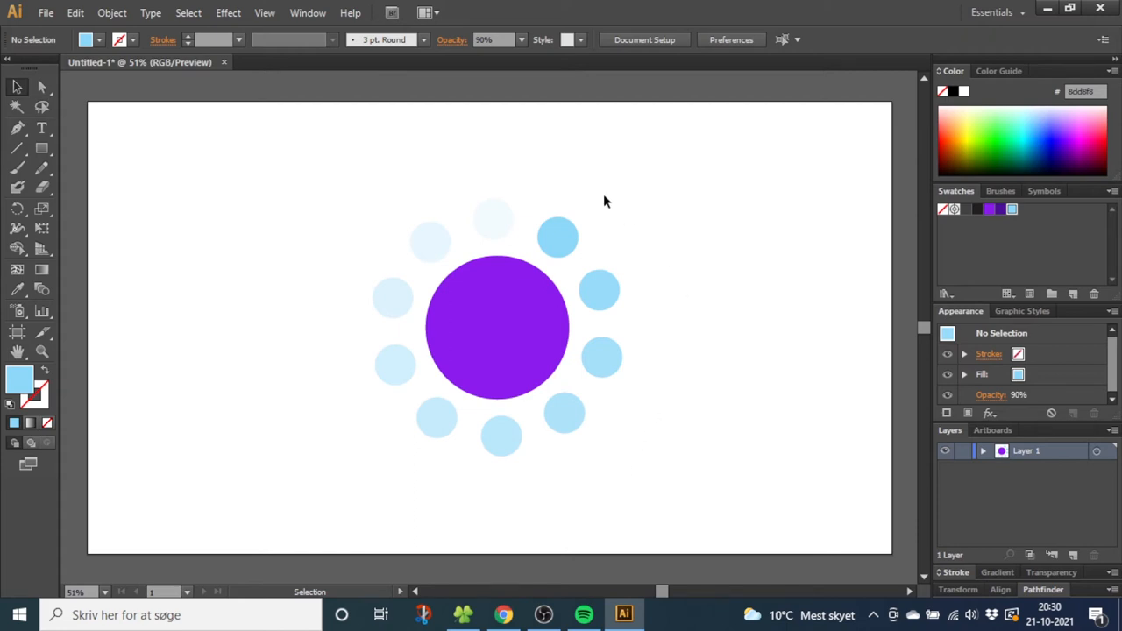
mouse_move(667, 309)
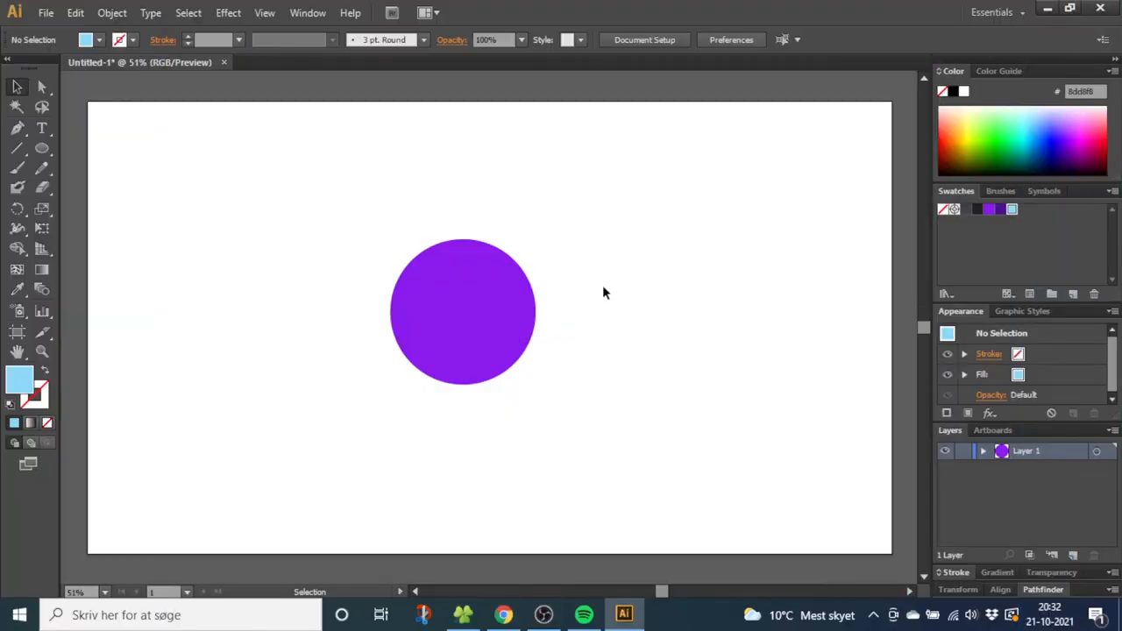
mouse_move(469, 223)
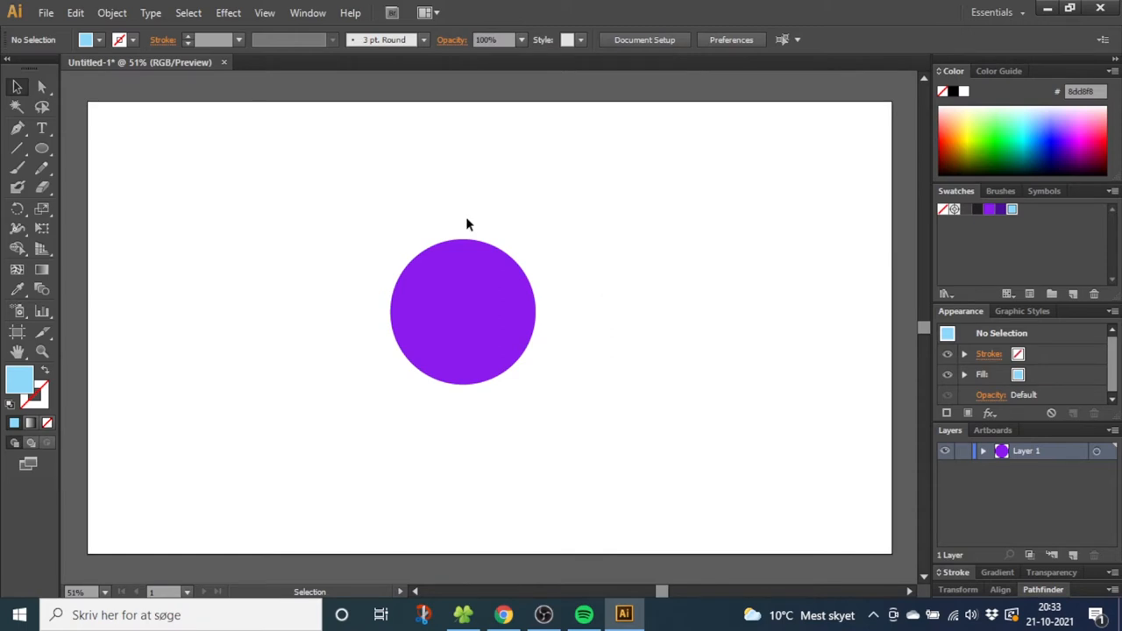
mouse_move(449, 210)
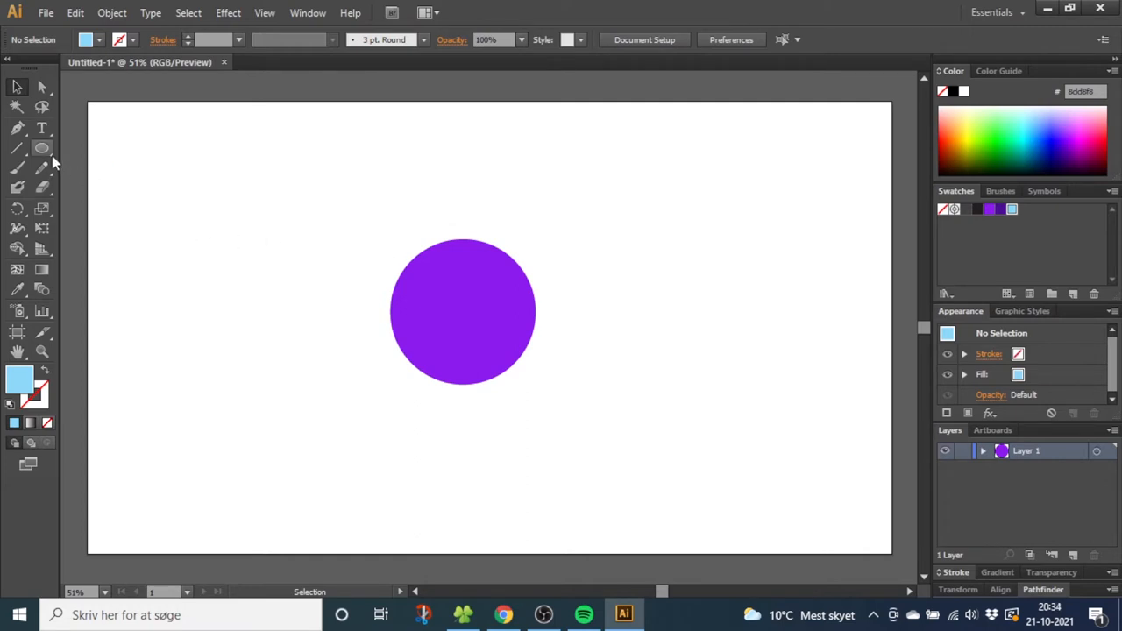
Step: Switch to the Ellipse Tool for drawing the small light-blue circle
left_click(41, 147)
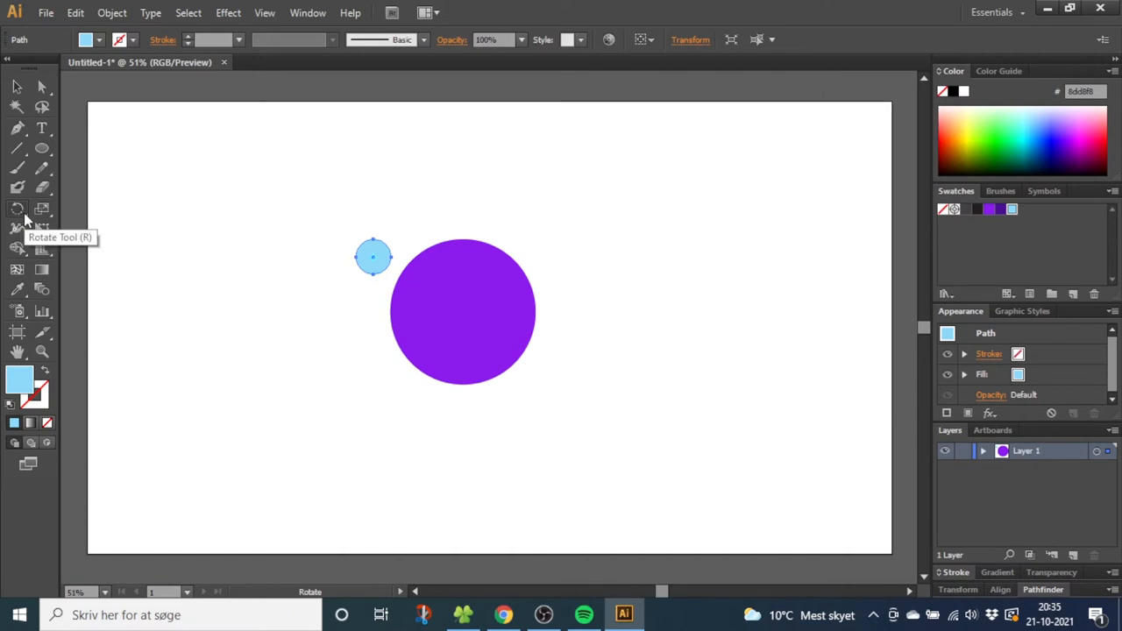
mouse_move(289, 261)
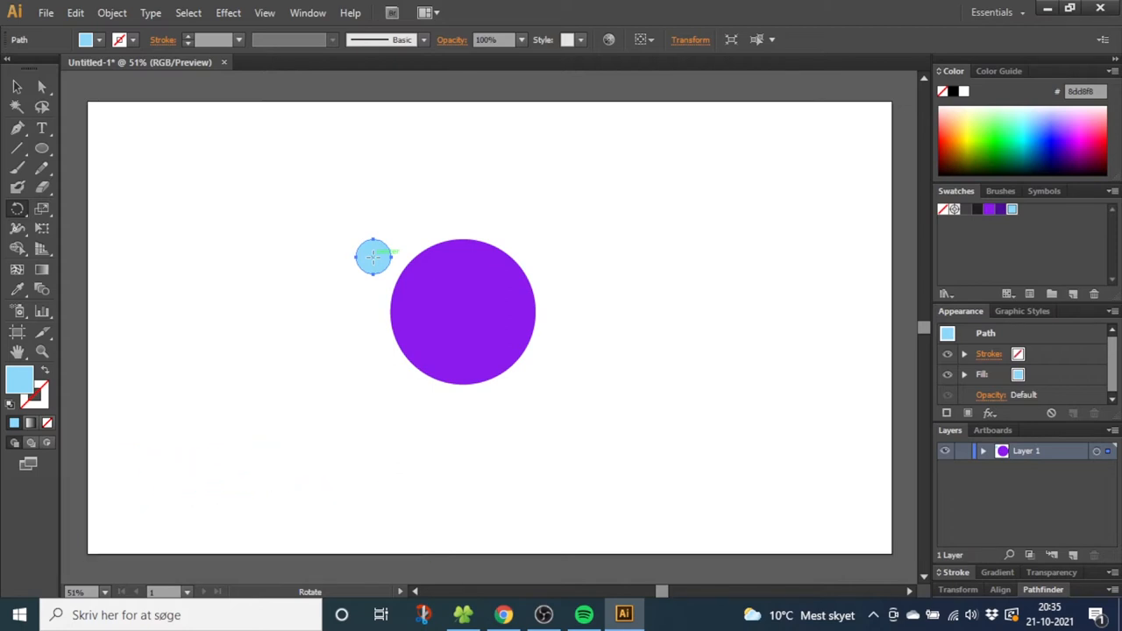
mouse_move(464, 303)
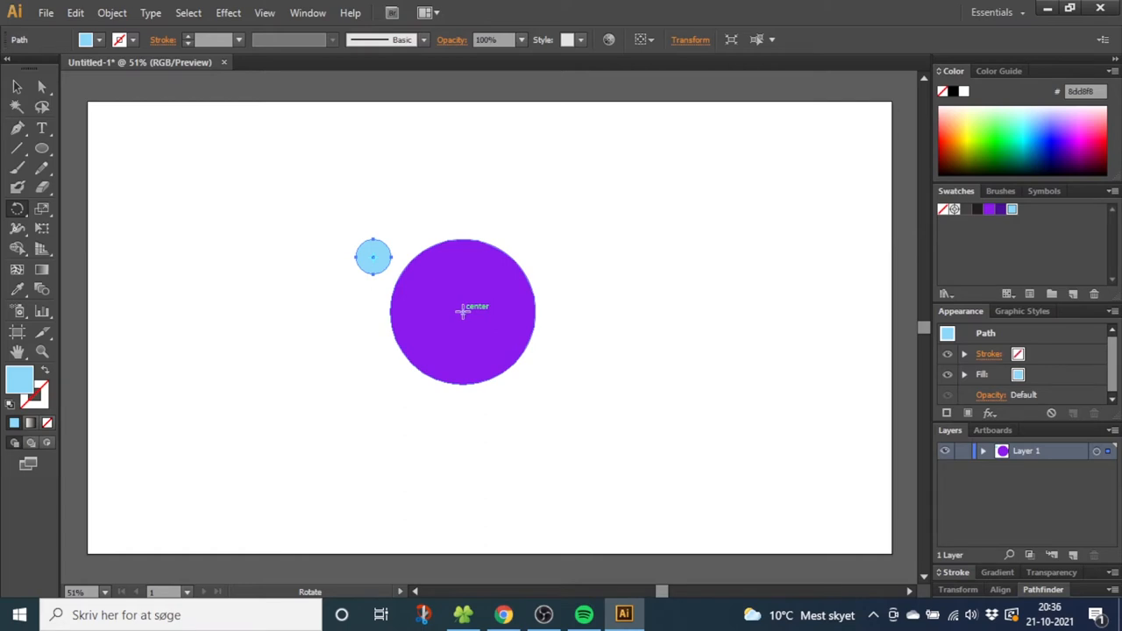
mouse_move(427, 281)
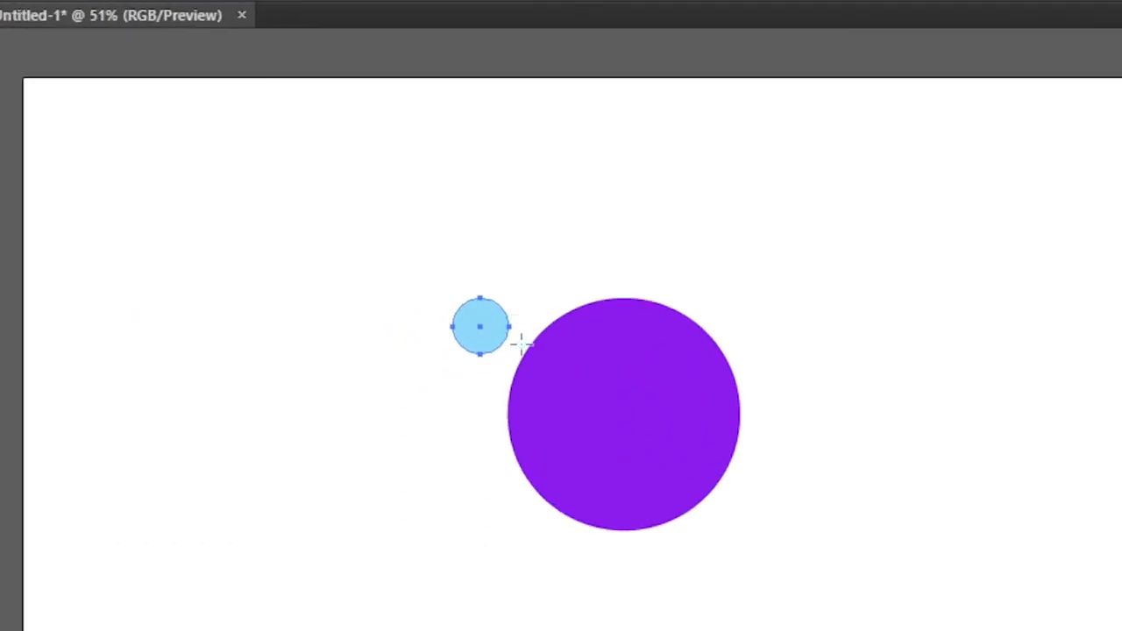
mouse_move(610, 404)
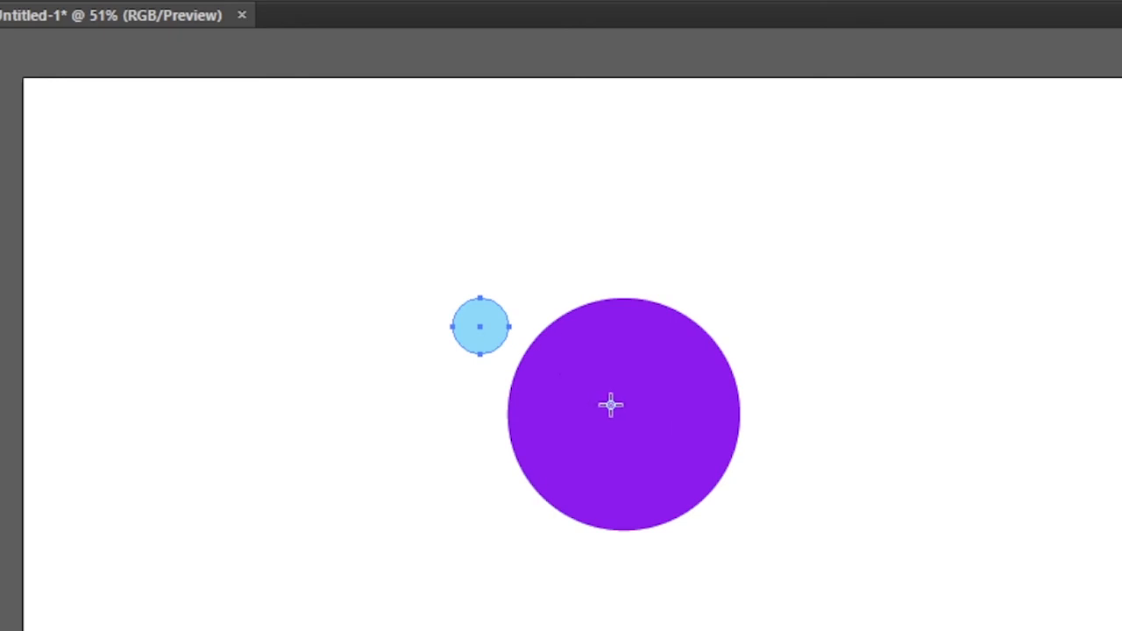
mouse_move(624, 415)
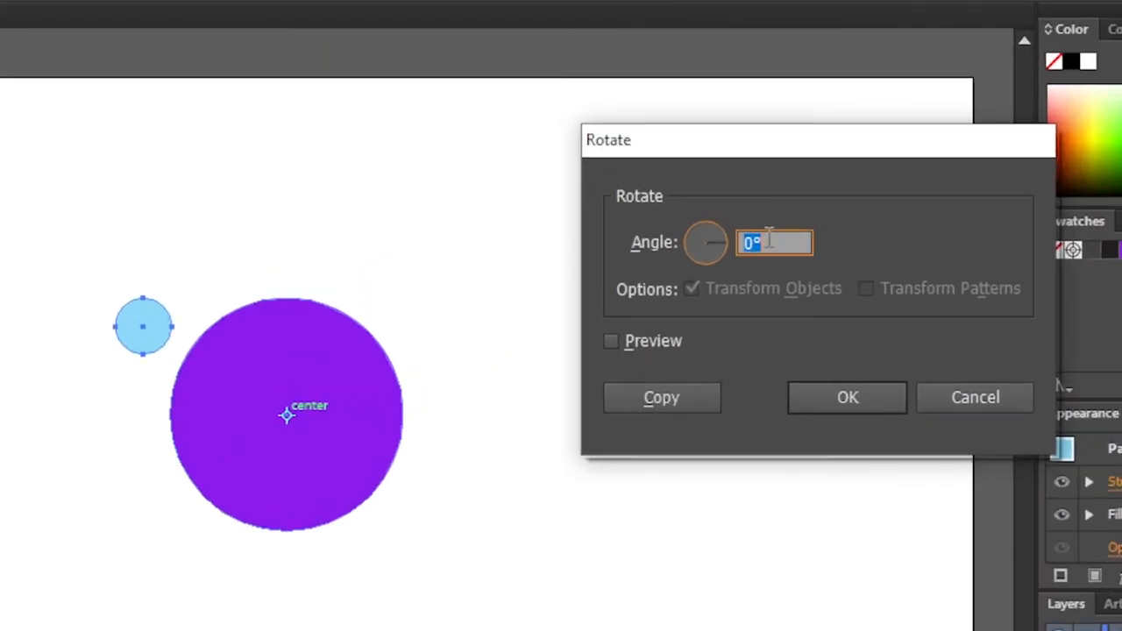
Step: Set the Rotate angle to 360/10 with Preview on
type("45")
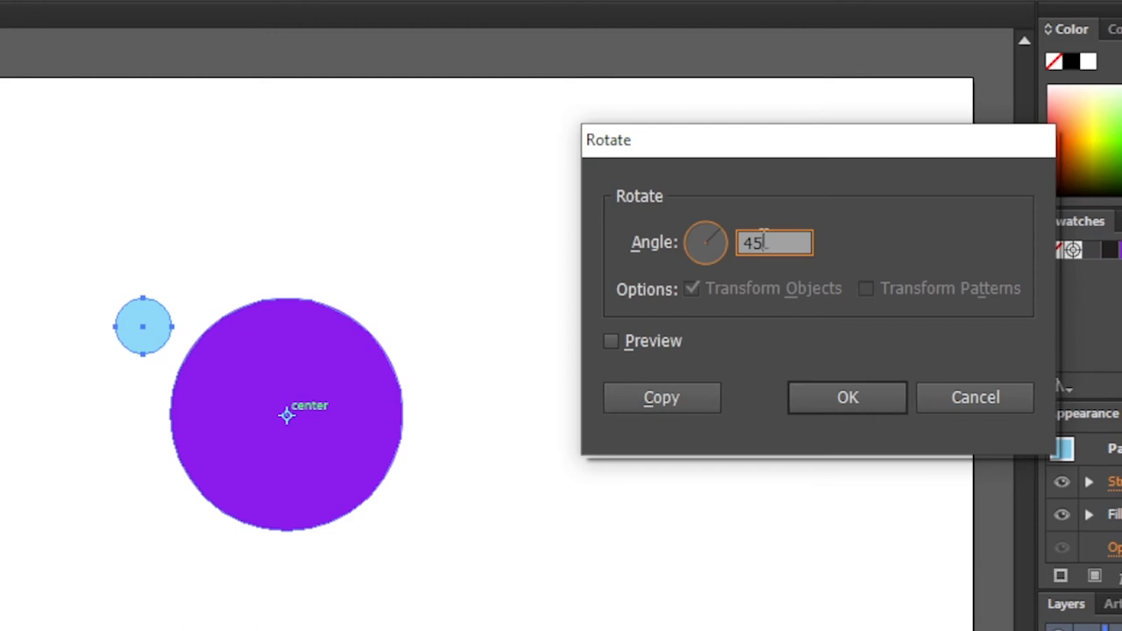
left_click(611, 341)
type("360/")
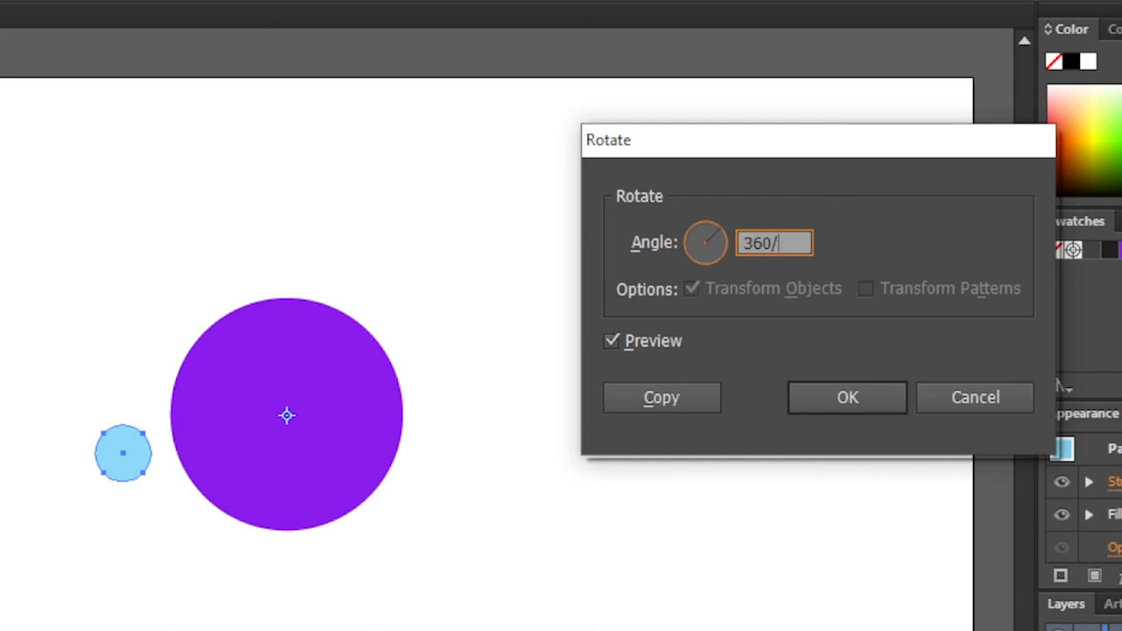
type("10")
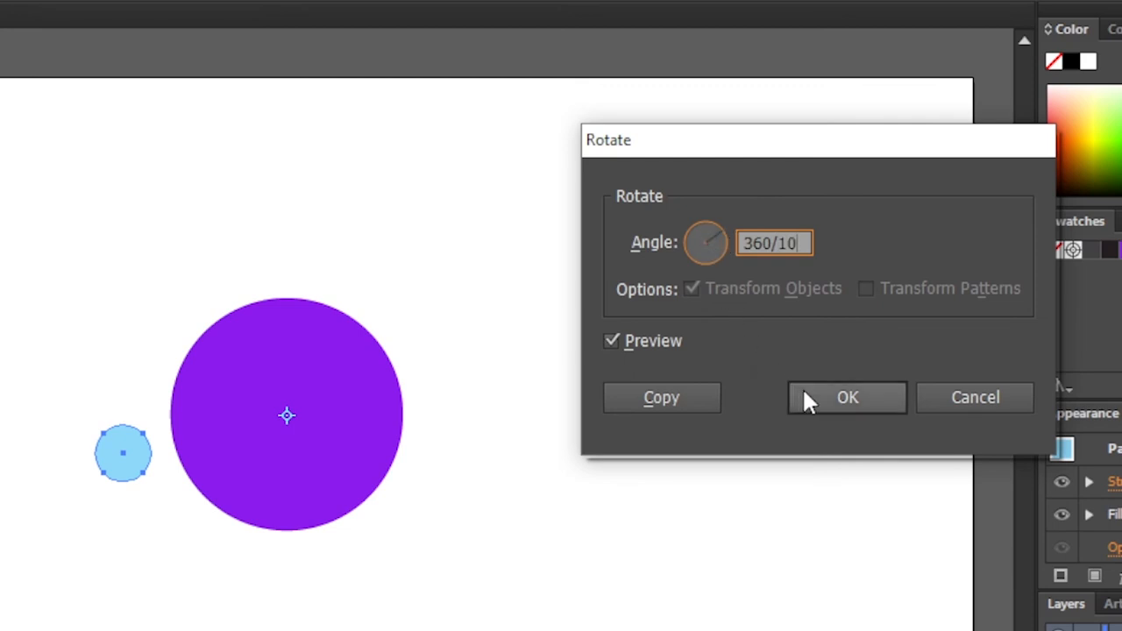
mouse_move(733, 399)
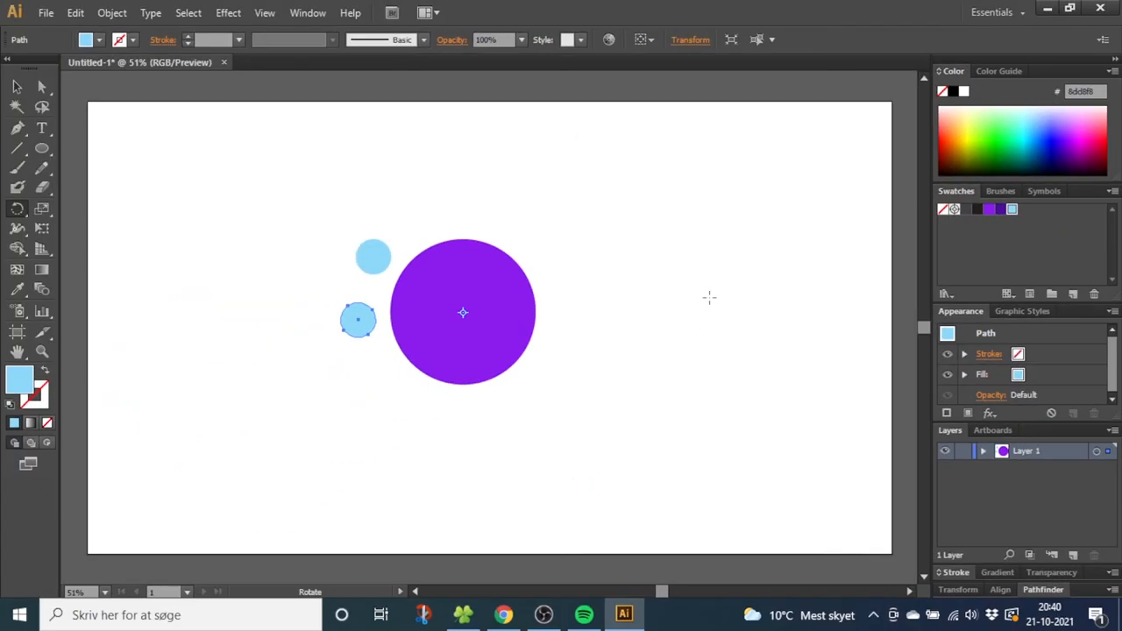
mouse_move(706, 293)
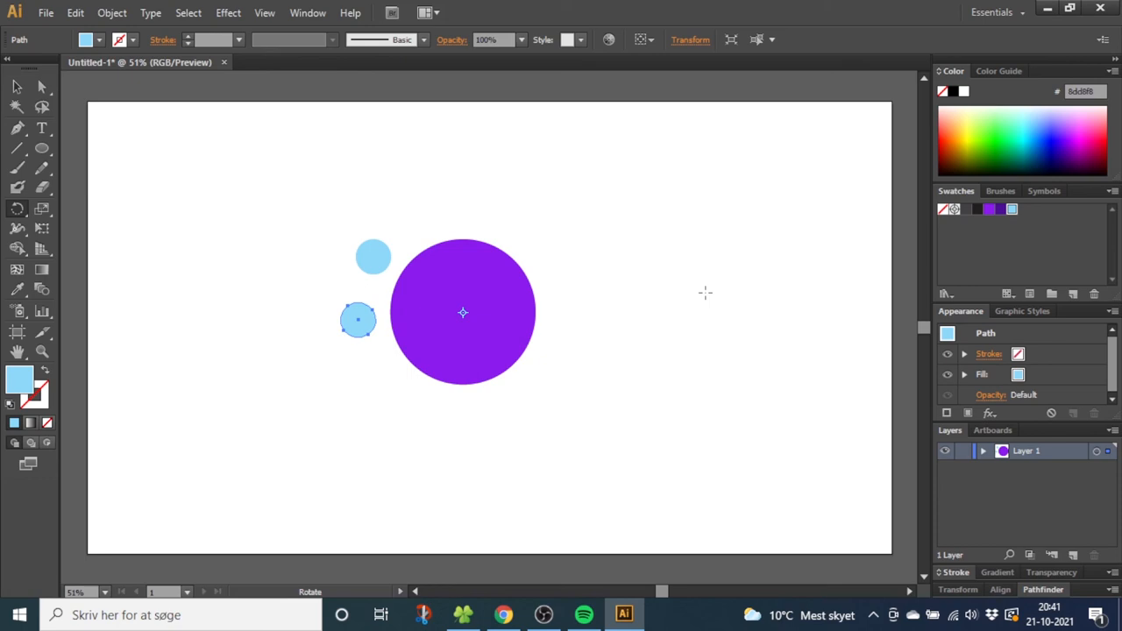
left_click(358, 320)
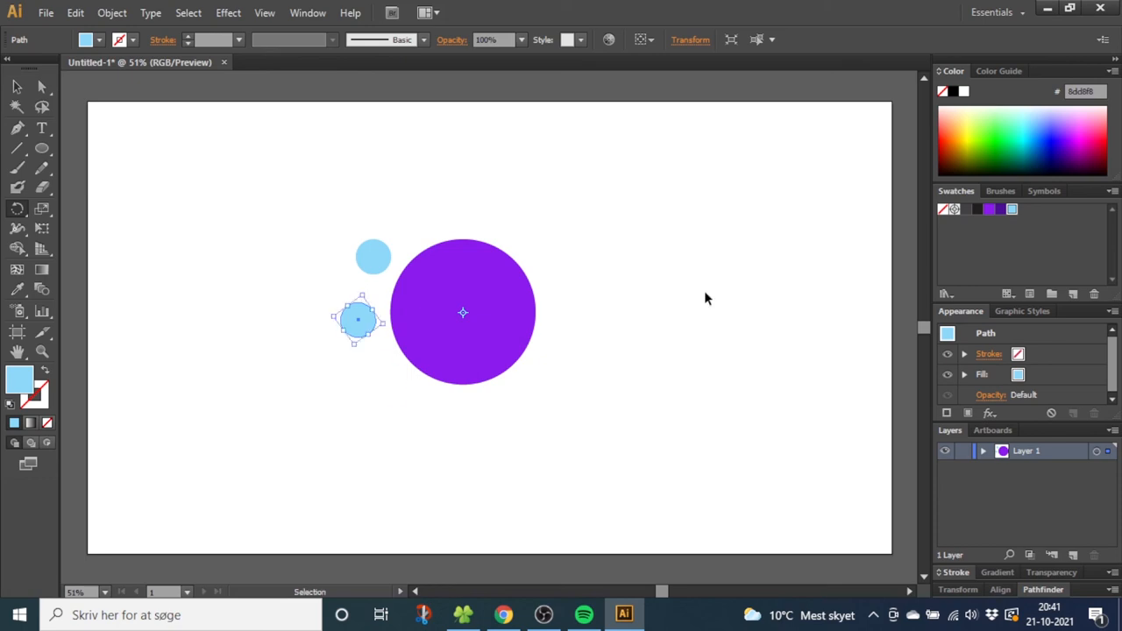